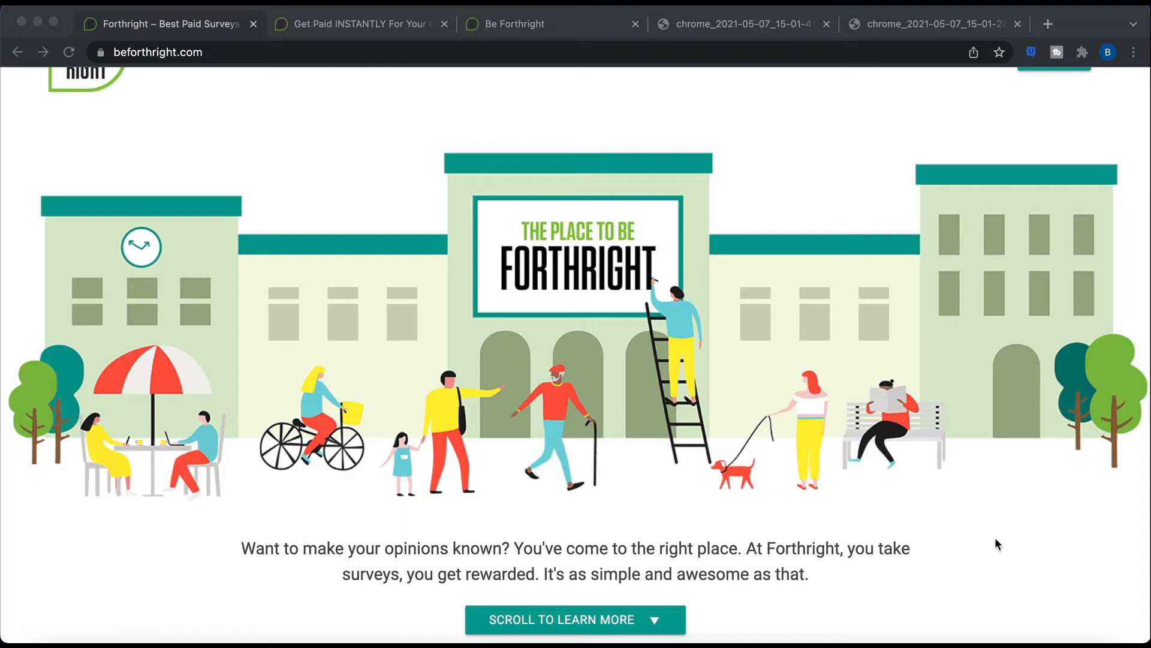
List the 33 finished Forthright surveys with their rewards and durations
scroll("up", 3)
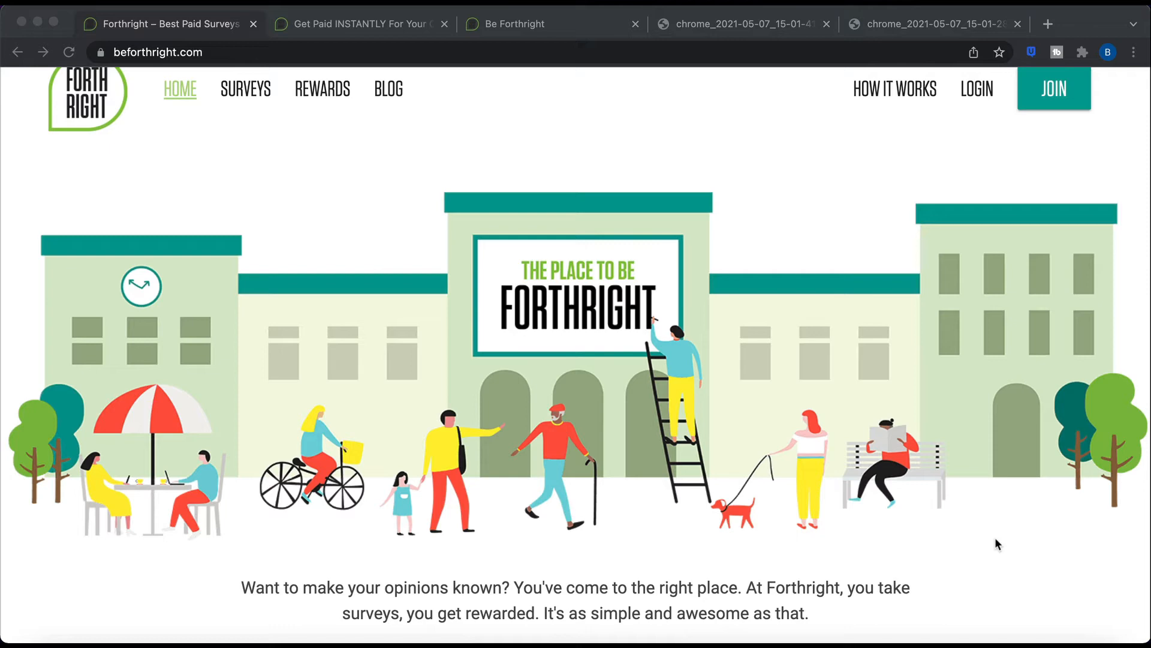
mouse_move(782, 168)
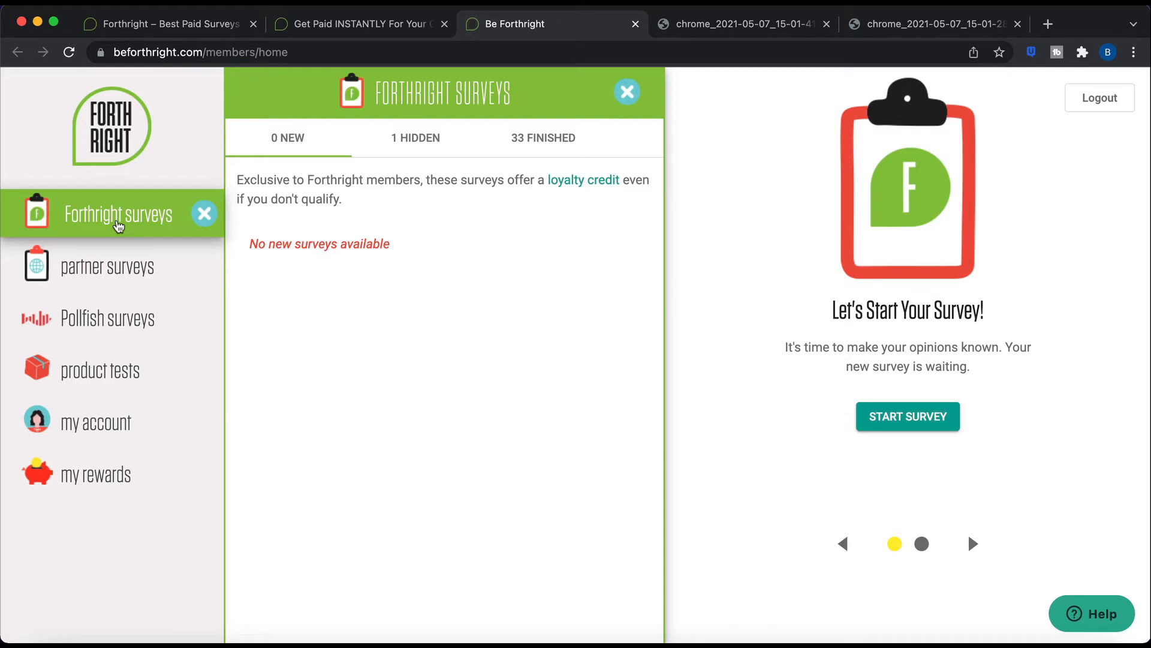
mouse_move(505, 149)
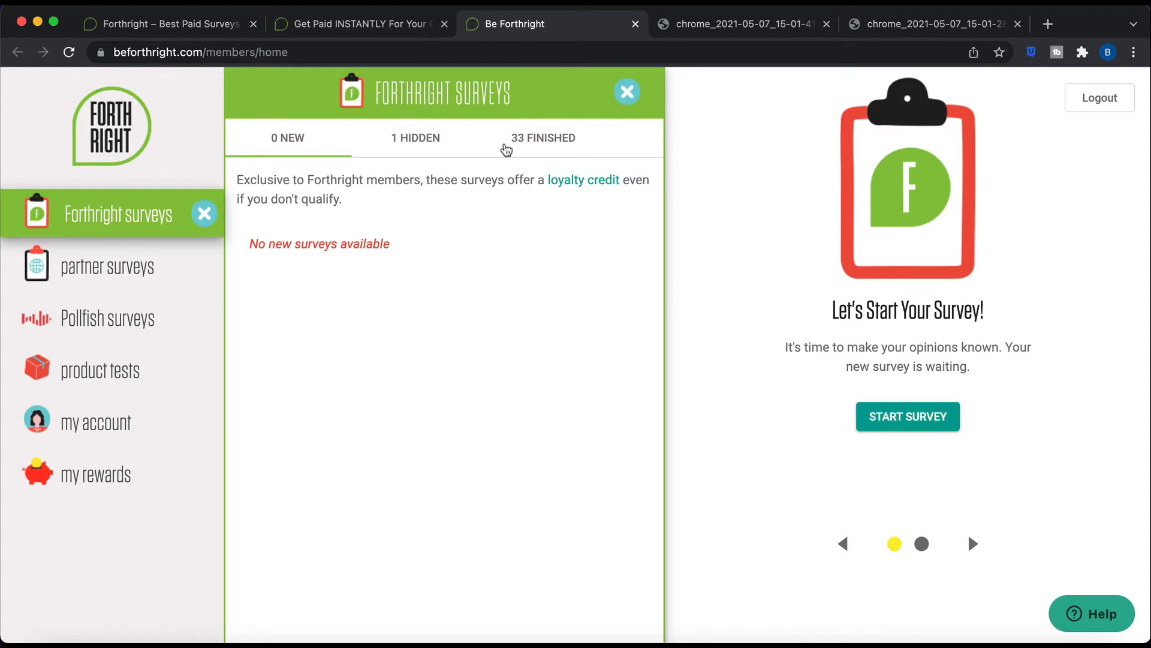
left_click(543, 137)
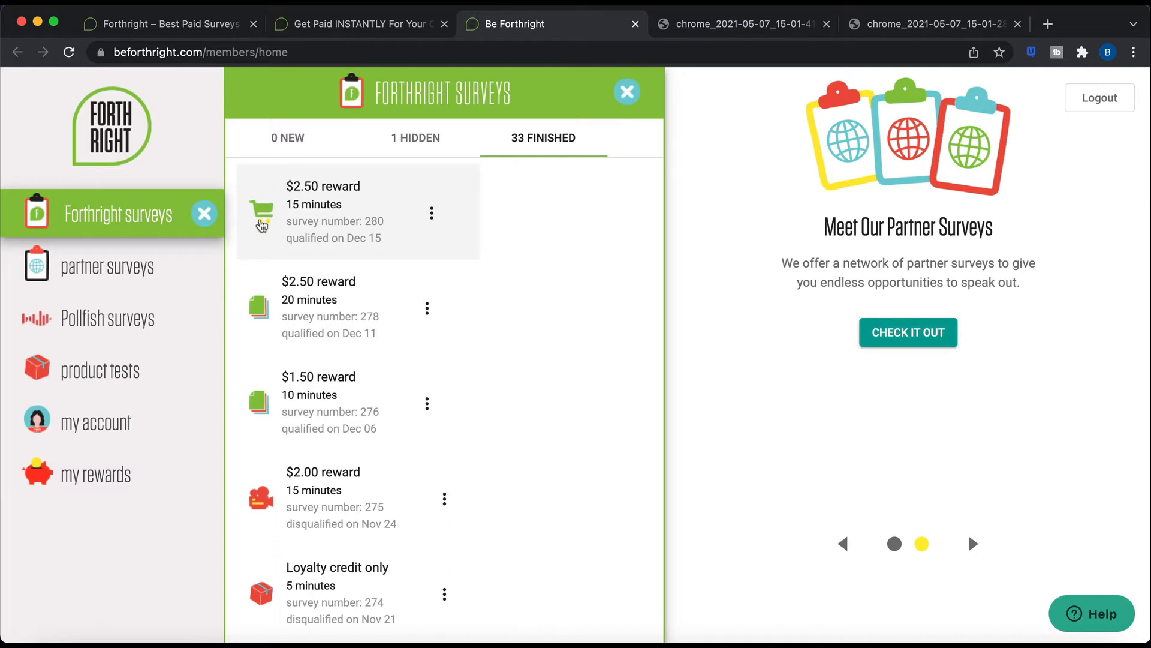
Show the partner surveys panel explaining the earn-up-to-$10-per-day program
left_click(111, 266)
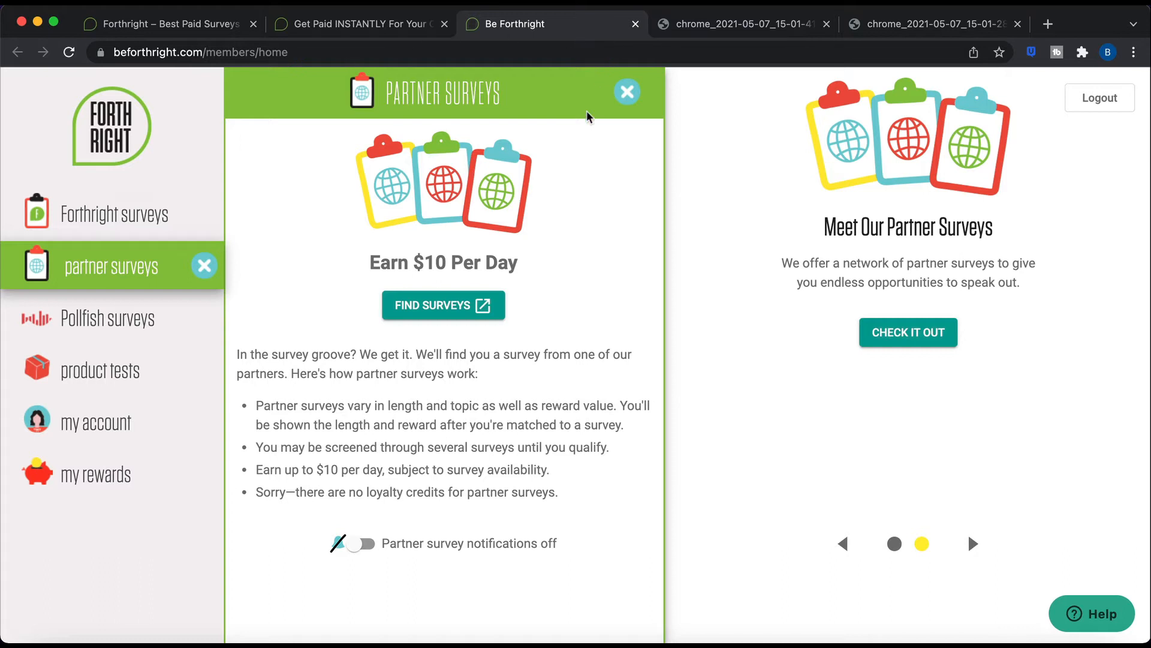
mouse_move(587, 116)
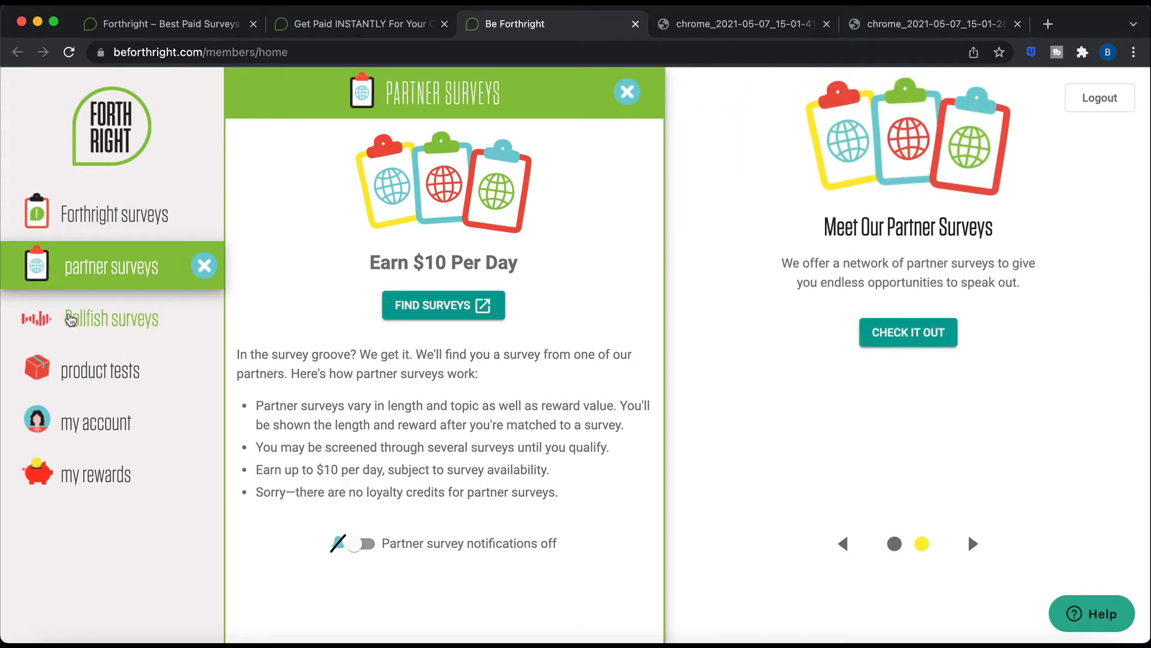
Start Pollfish surveys from the Pollfish section to reach the profile-unlock prompt
left_click(111, 318)
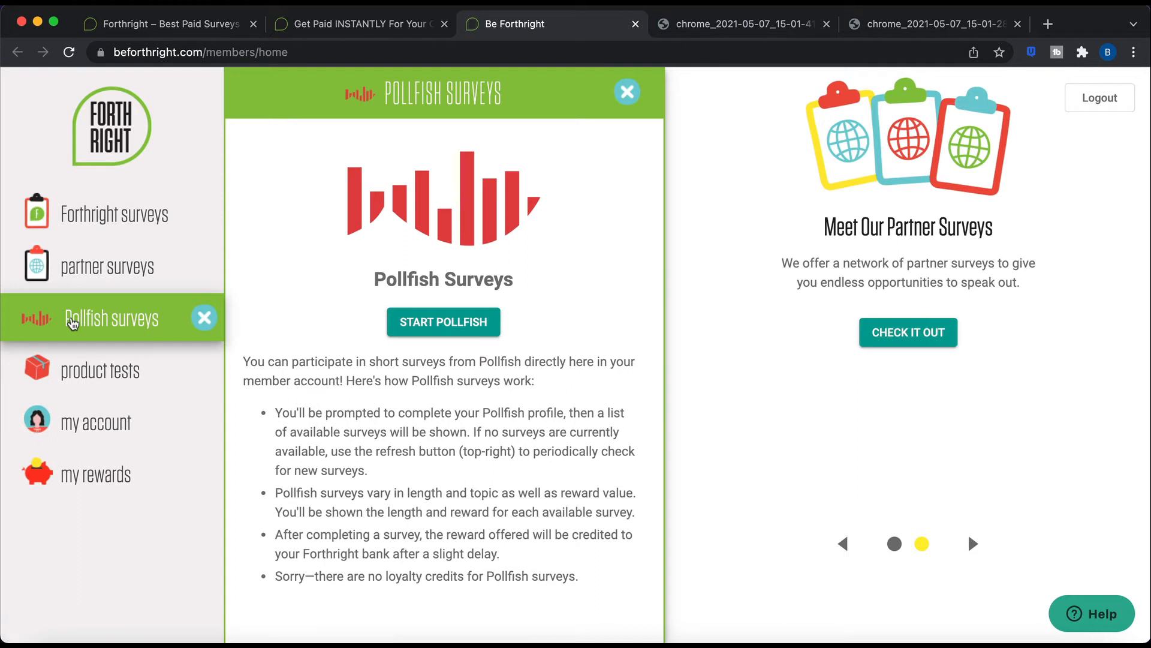
mouse_move(439, 317)
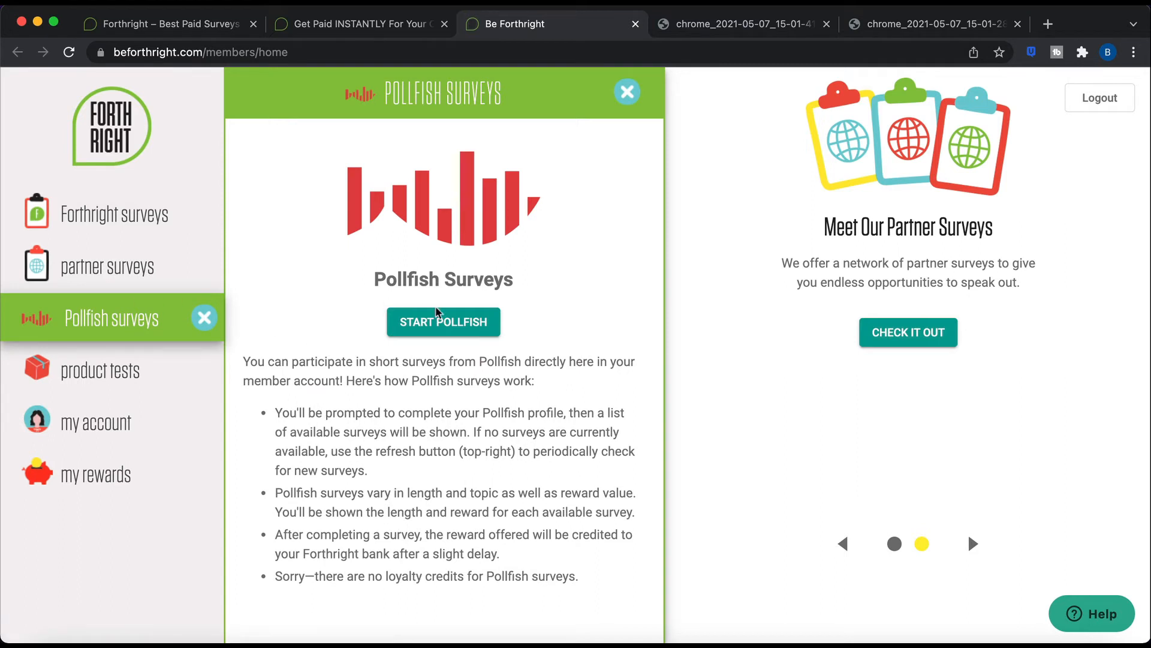
left_click(443, 321)
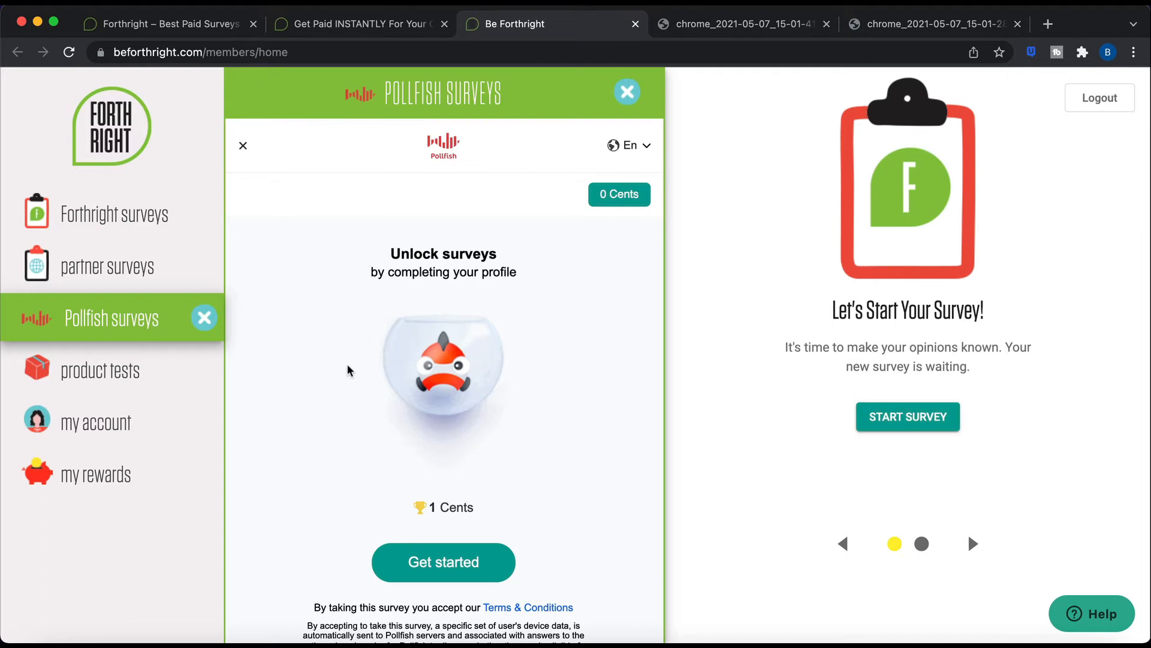
mouse_move(497, 370)
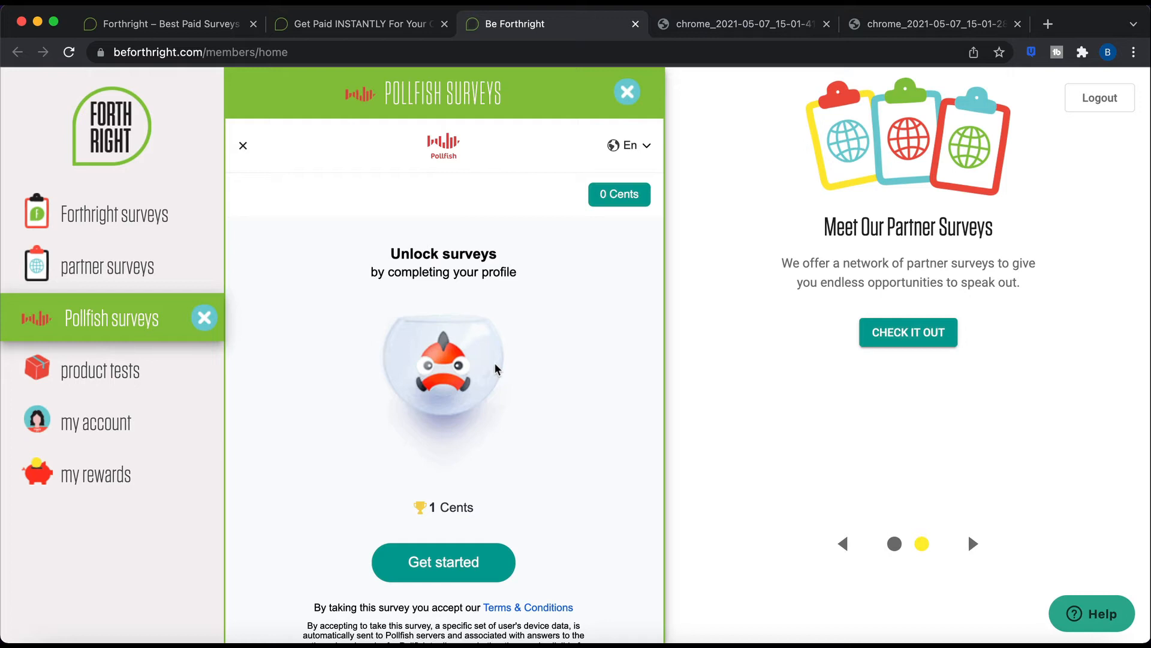
mouse_move(122, 370)
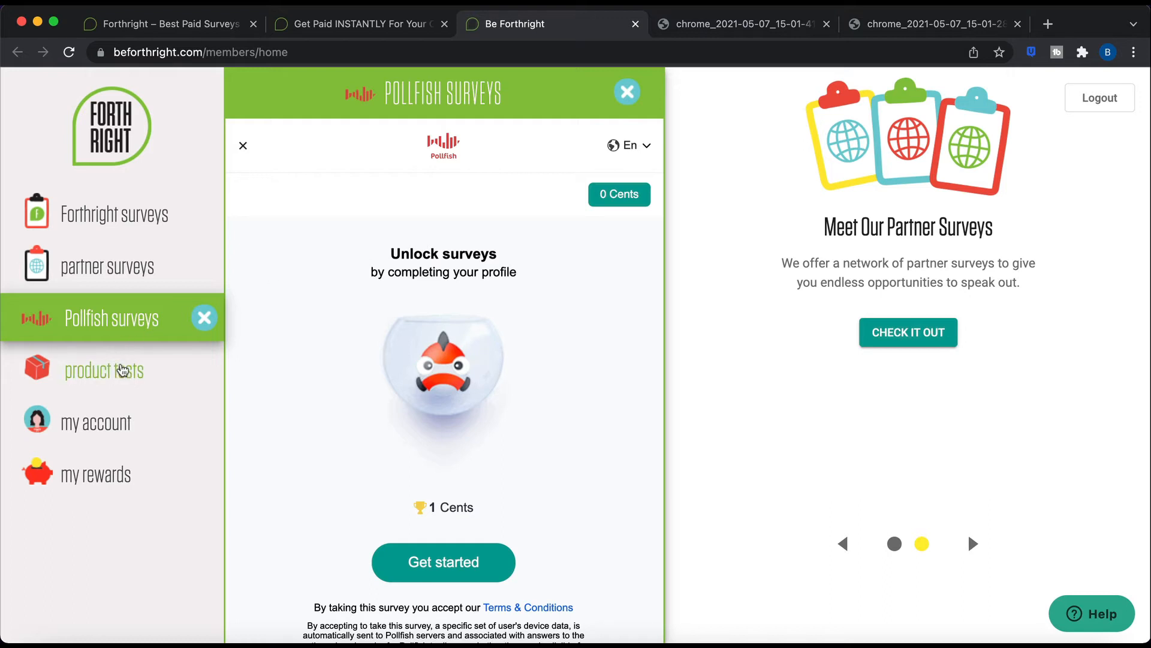
Show the available product test with its price and full reimbursement
left_click(104, 370)
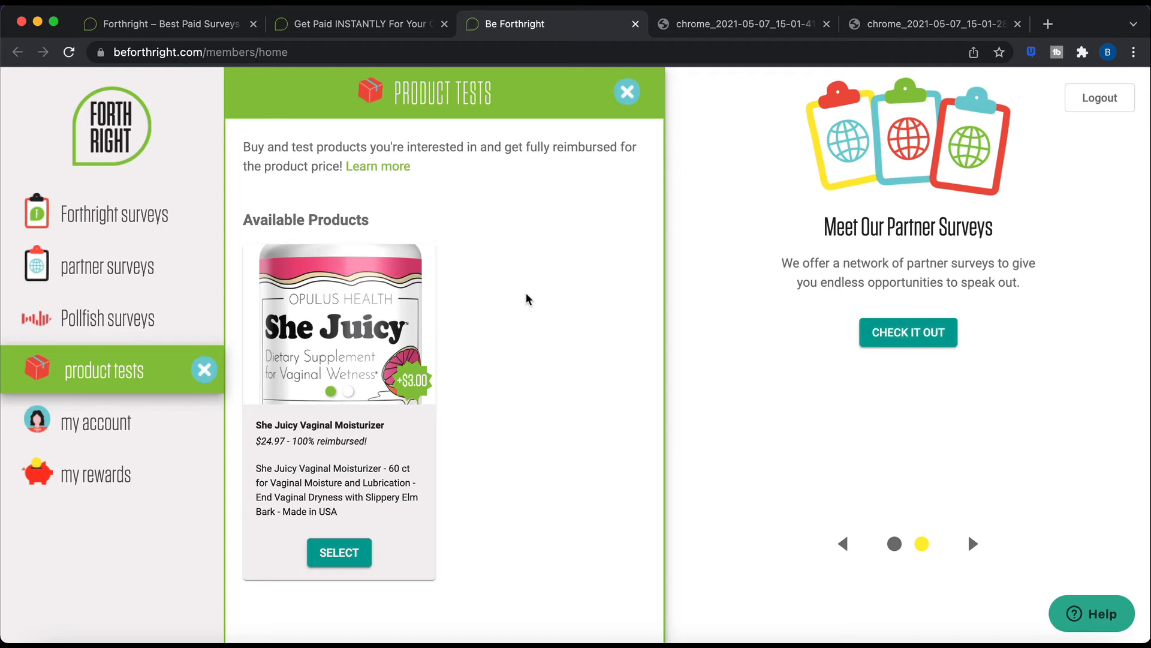
mouse_move(126, 537)
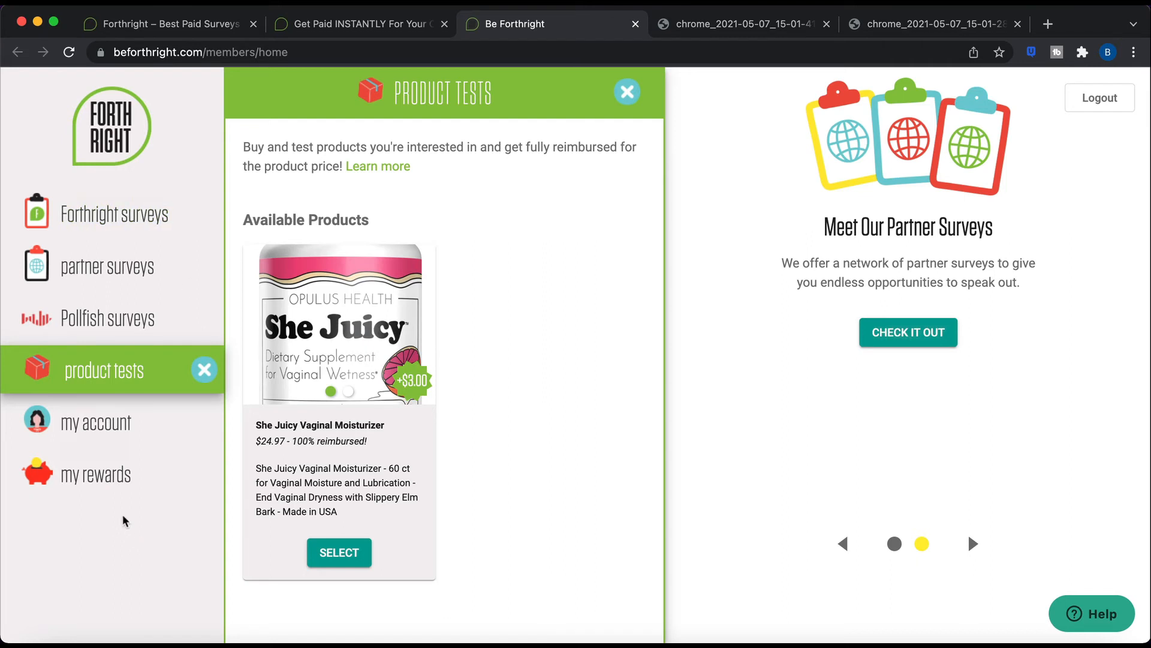
Show the Redeem tab with $0.00 balance and three credits until loyalty bonus
left_click(96, 475)
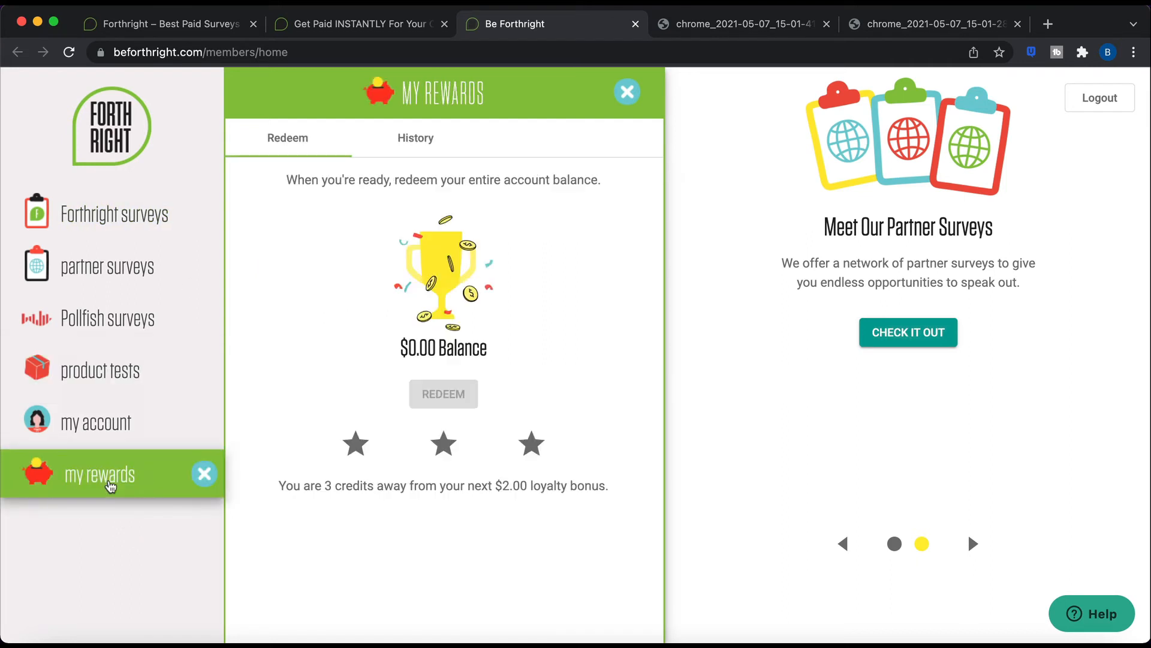
mouse_move(533, 136)
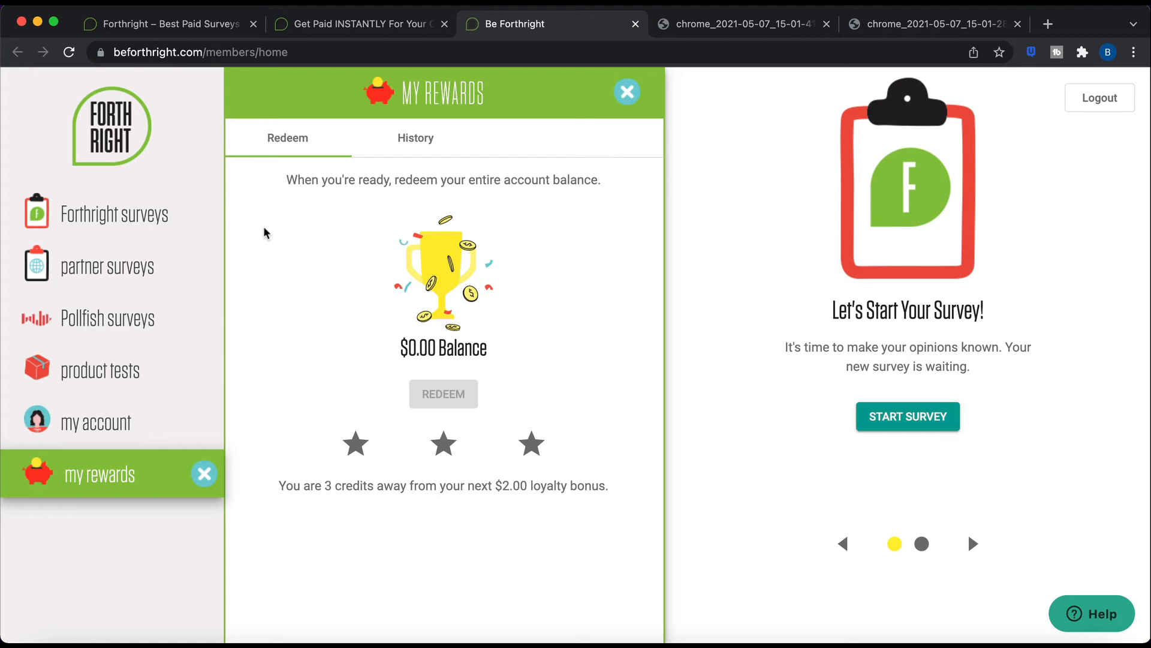
mouse_move(406, 385)
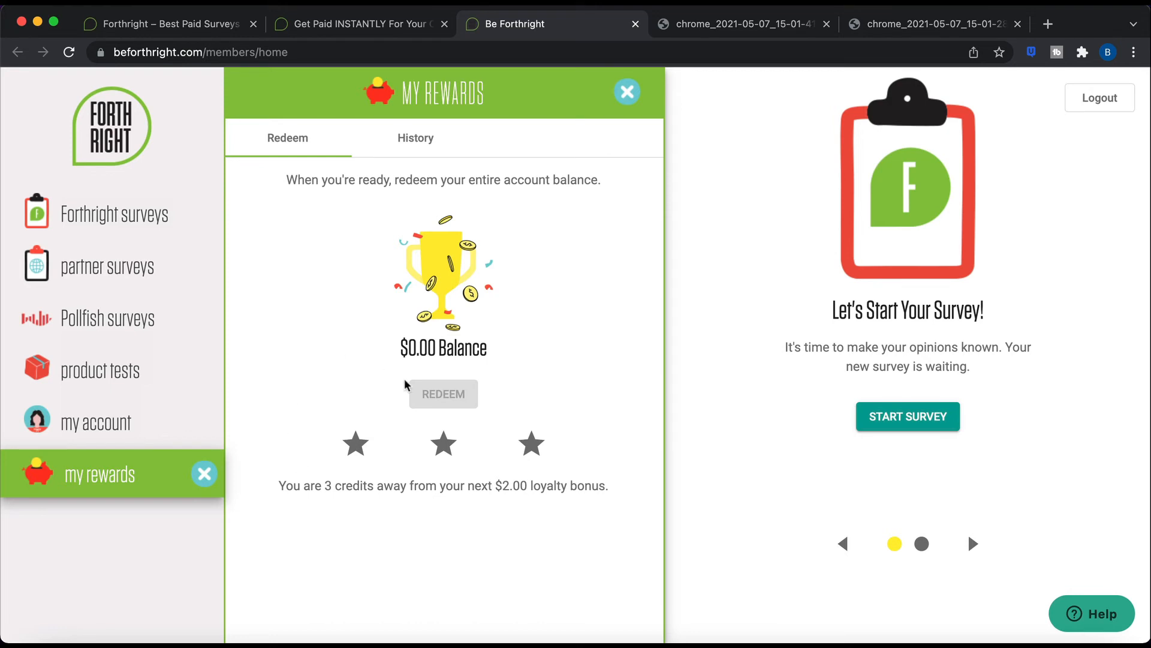
mouse_move(476, 550)
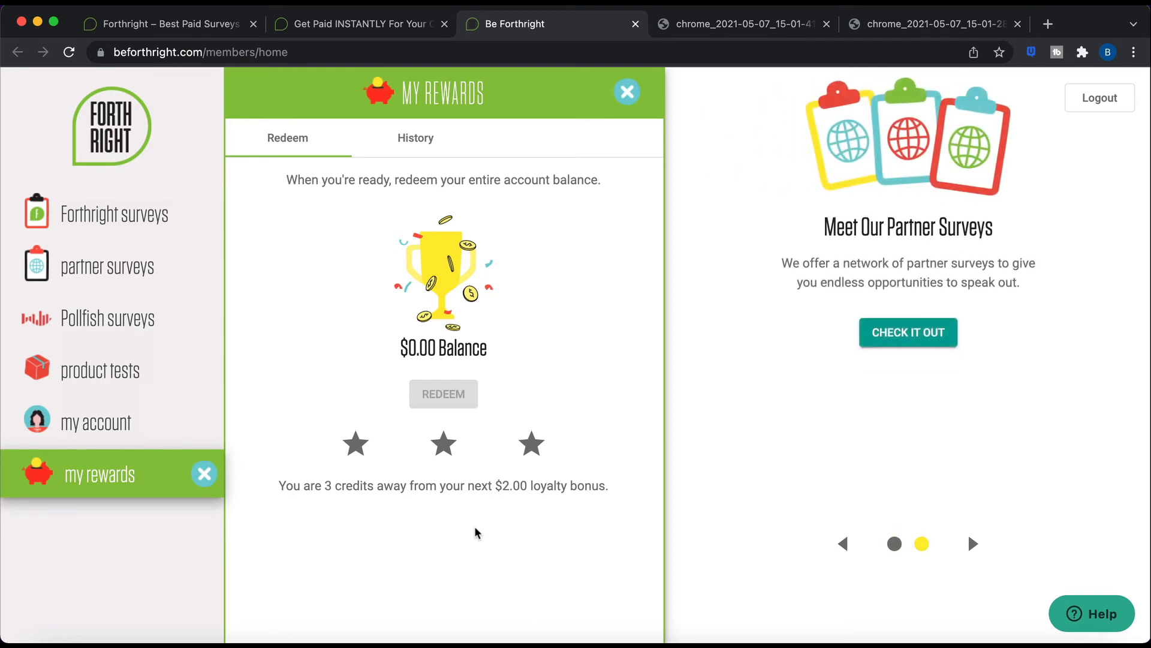
mouse_move(249, 174)
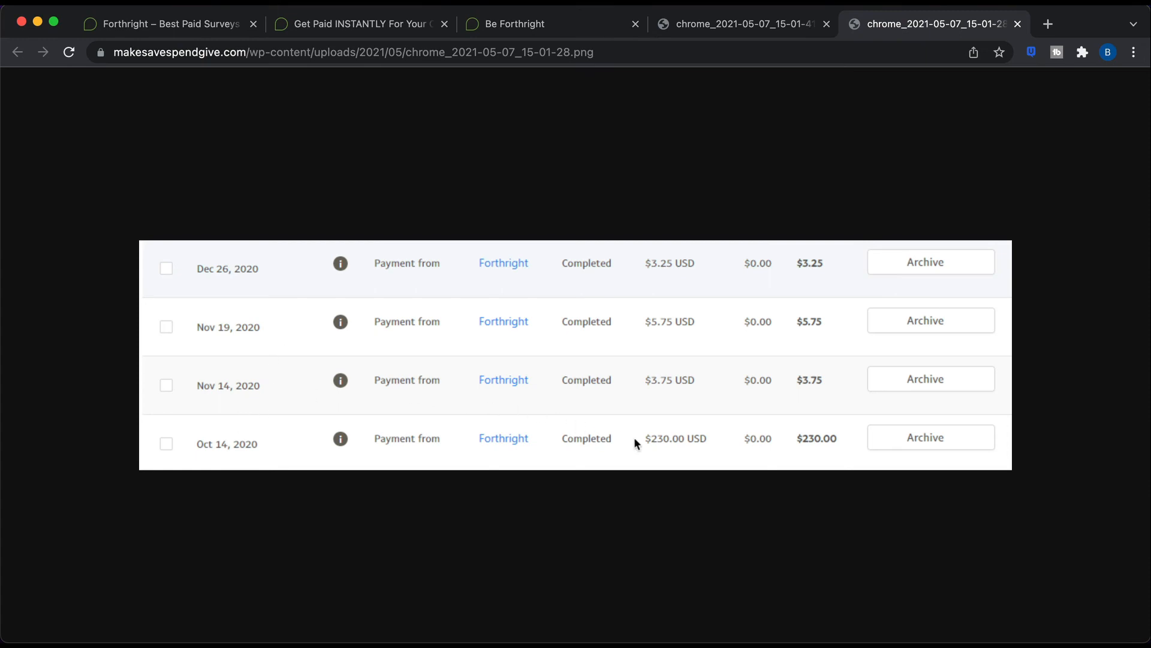
mouse_move(616, 502)
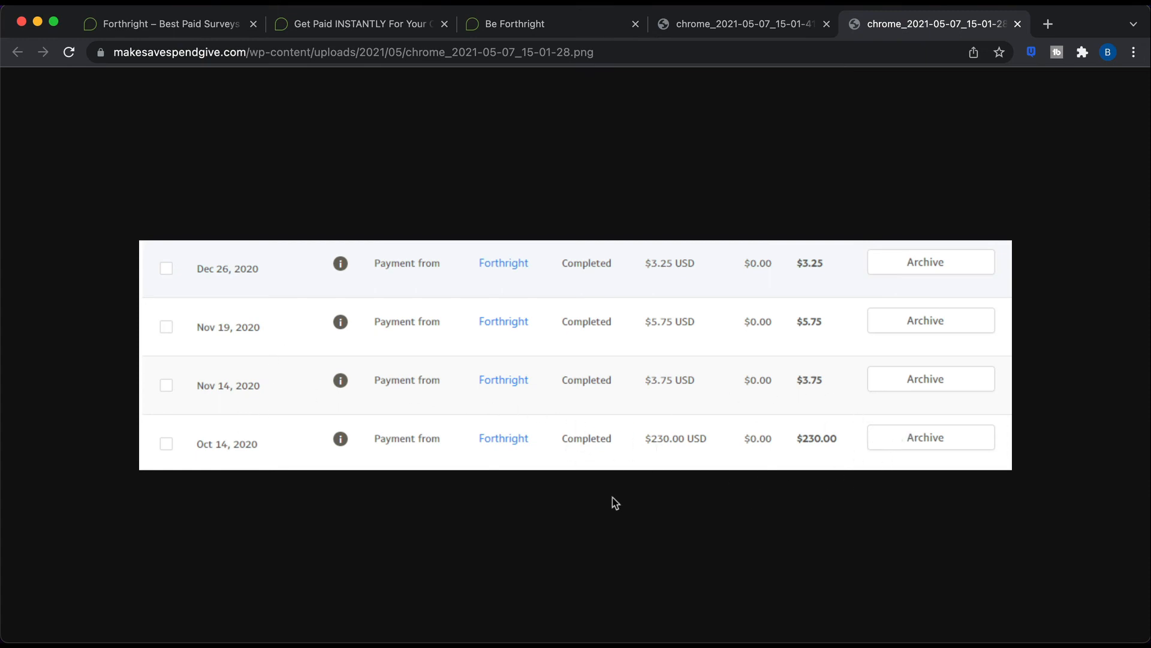
mouse_move(506, 398)
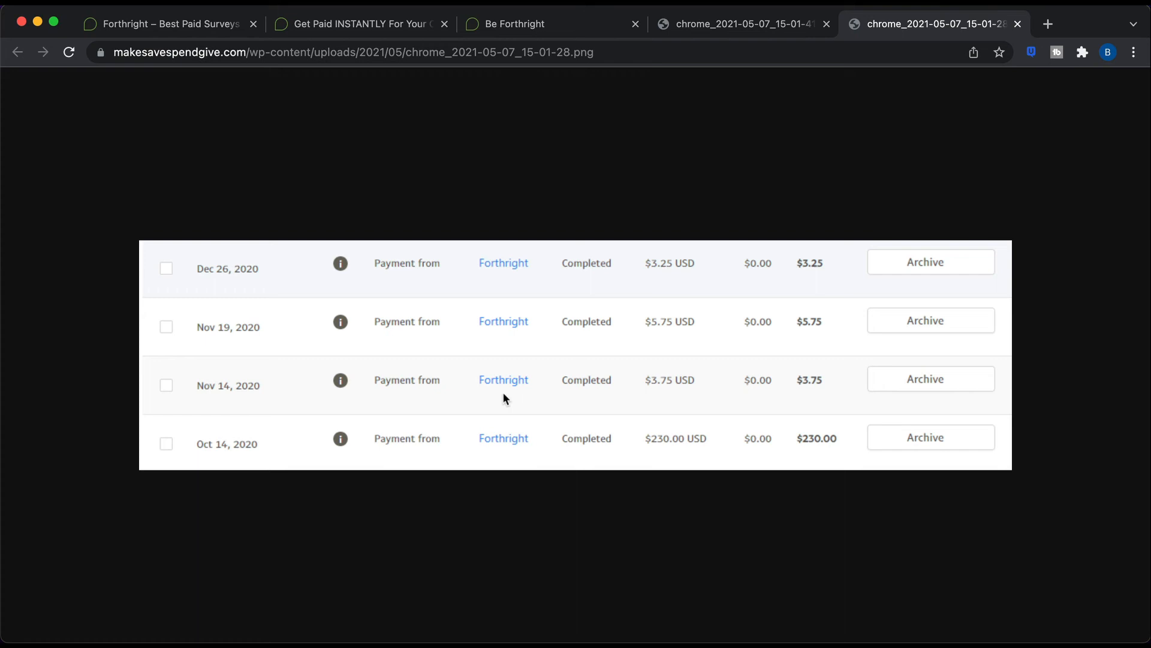
mouse_move(532, 439)
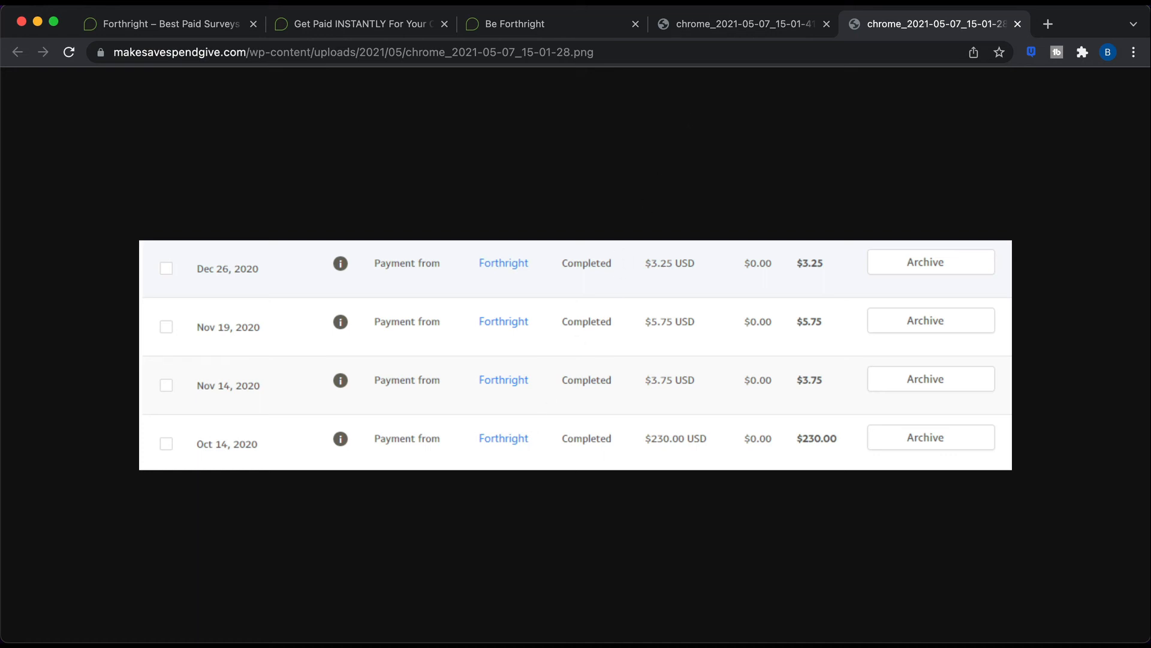
View the other payment screenshot of six March–April 2021 payments, then return to Forthright
left_click(741, 24)
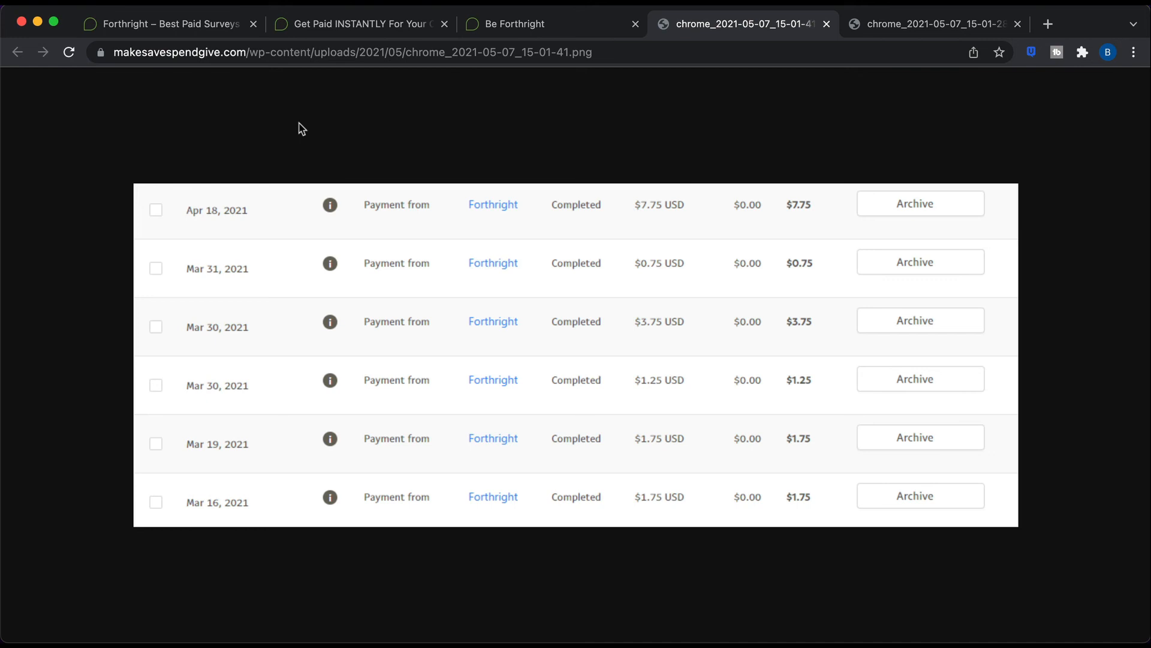
mouse_move(667, 214)
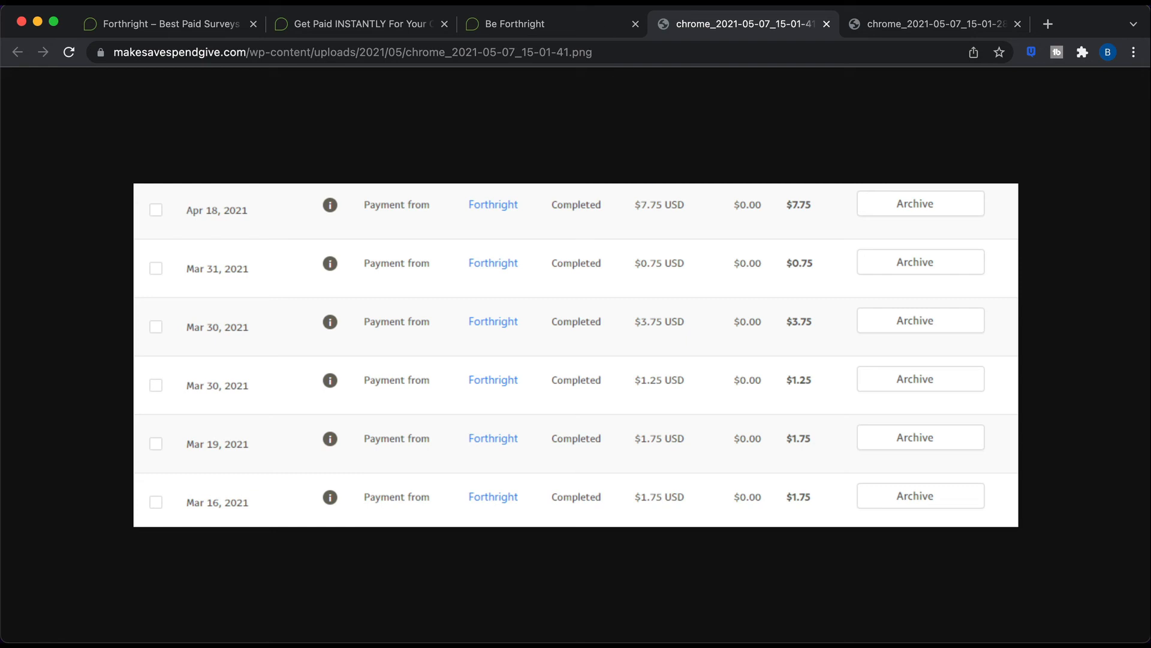
left_click(531, 24)
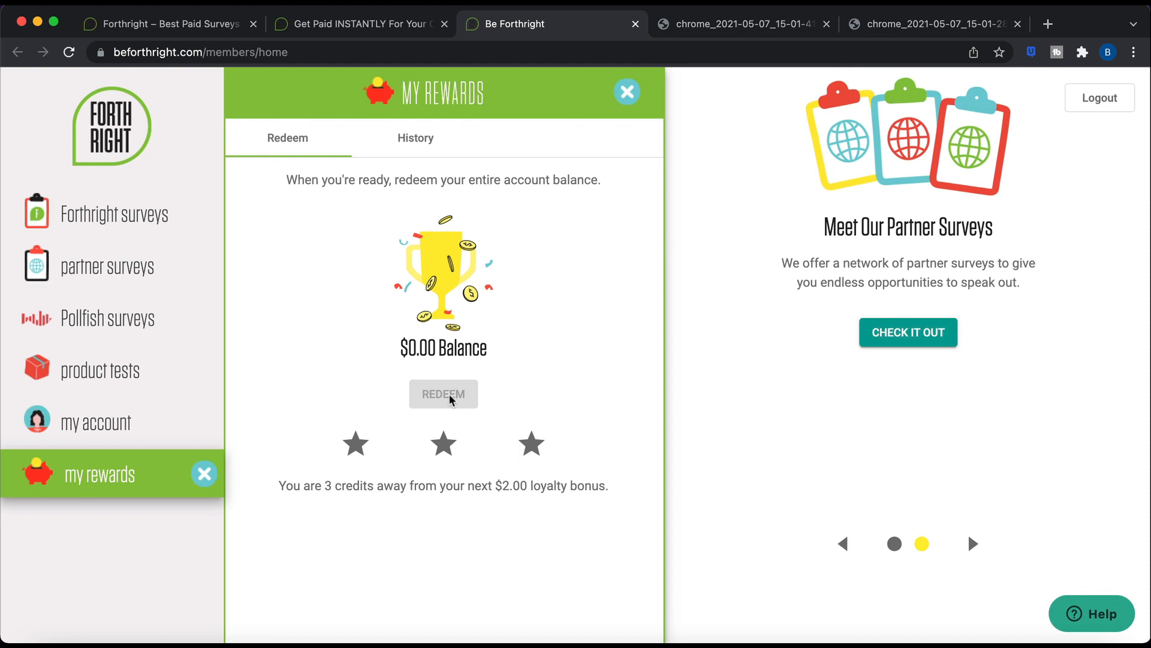
mouse_move(532, 111)
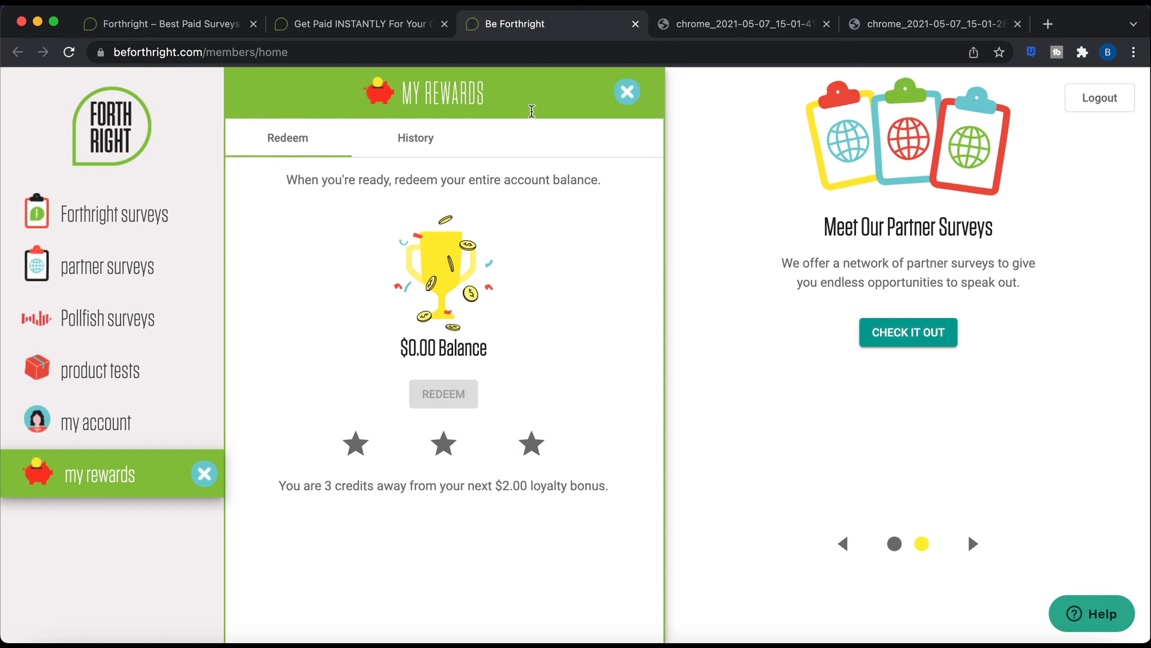